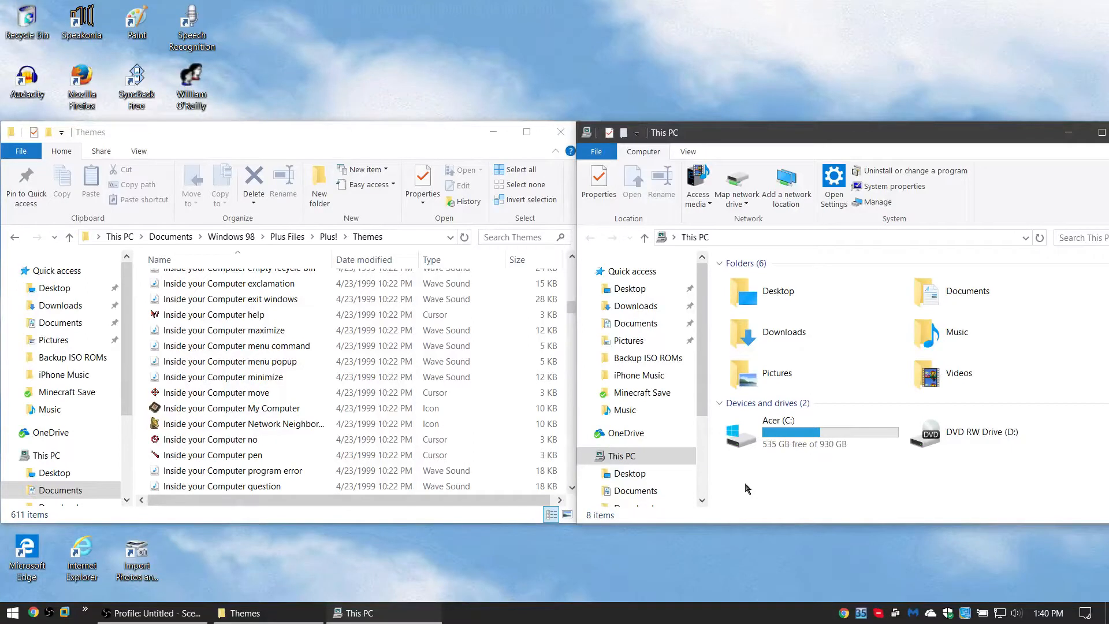
pyautogui.moveTo(407, 55)
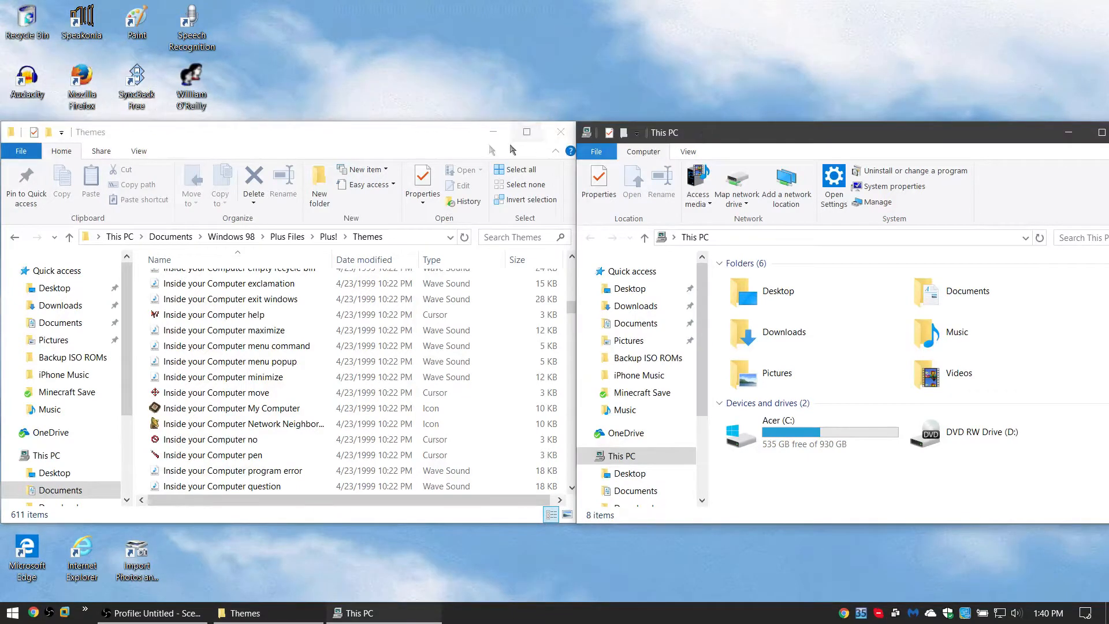
pyautogui.moveTo(420, 143)
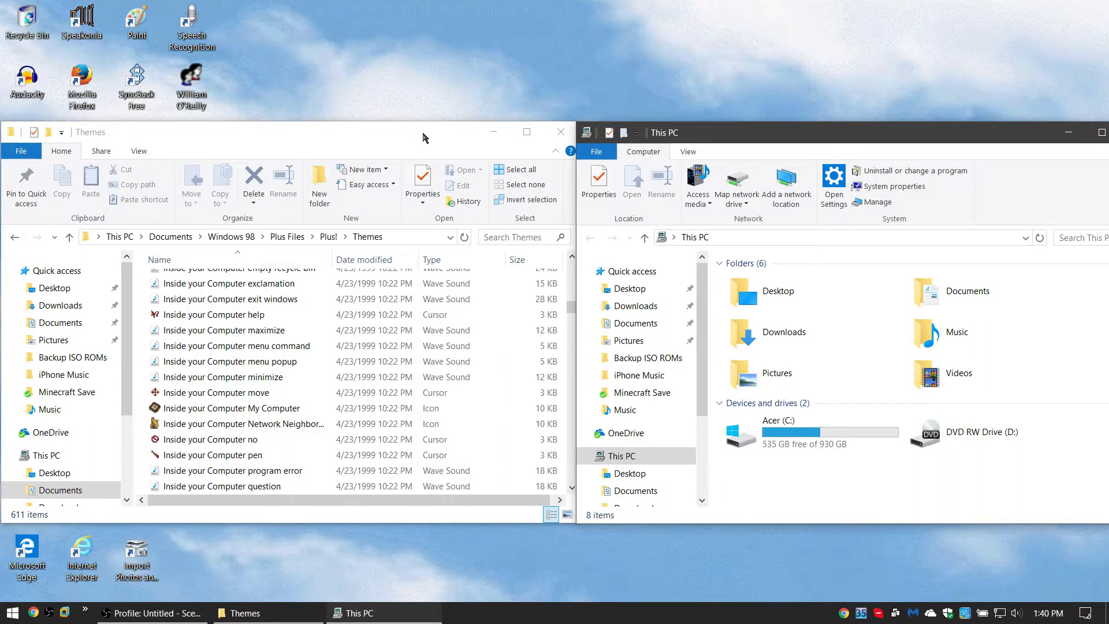
pyautogui.moveTo(428, 121)
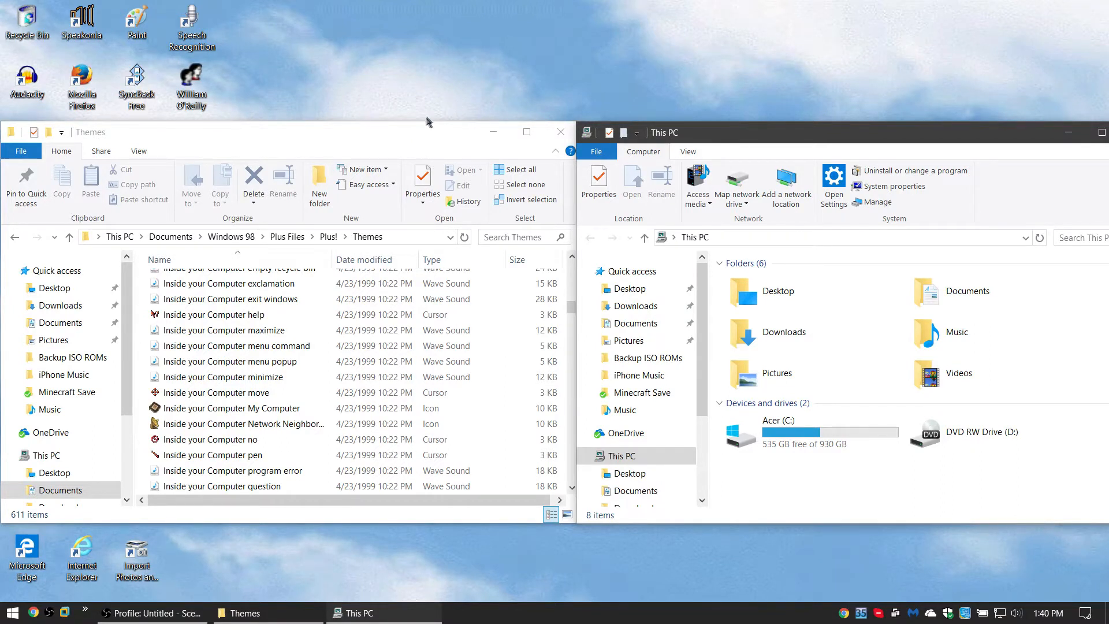
pyautogui.moveTo(801, 486)
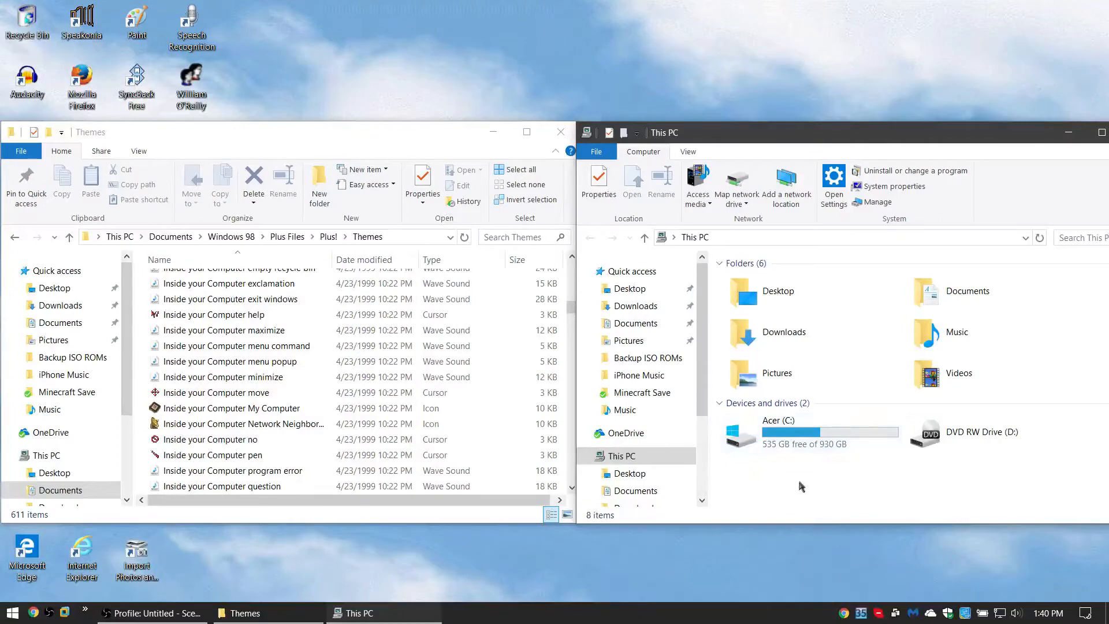
# Navigate from This PC into Acer (C:), then Windows, then the Cursors folder.
pyautogui.click(242, 422)
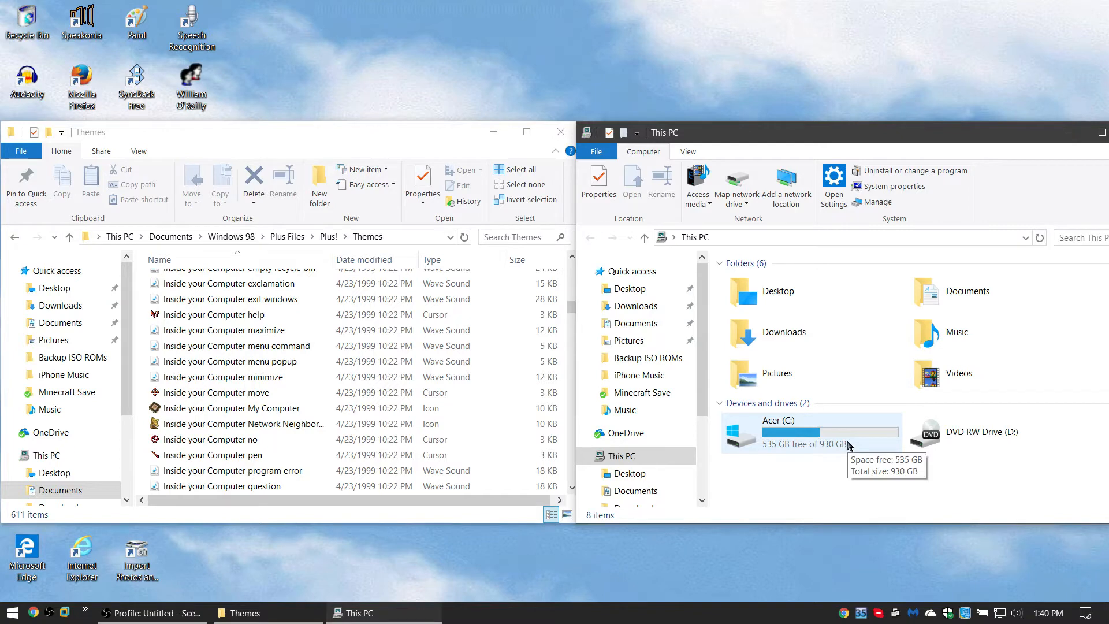
pyautogui.doubleClick(777, 431)
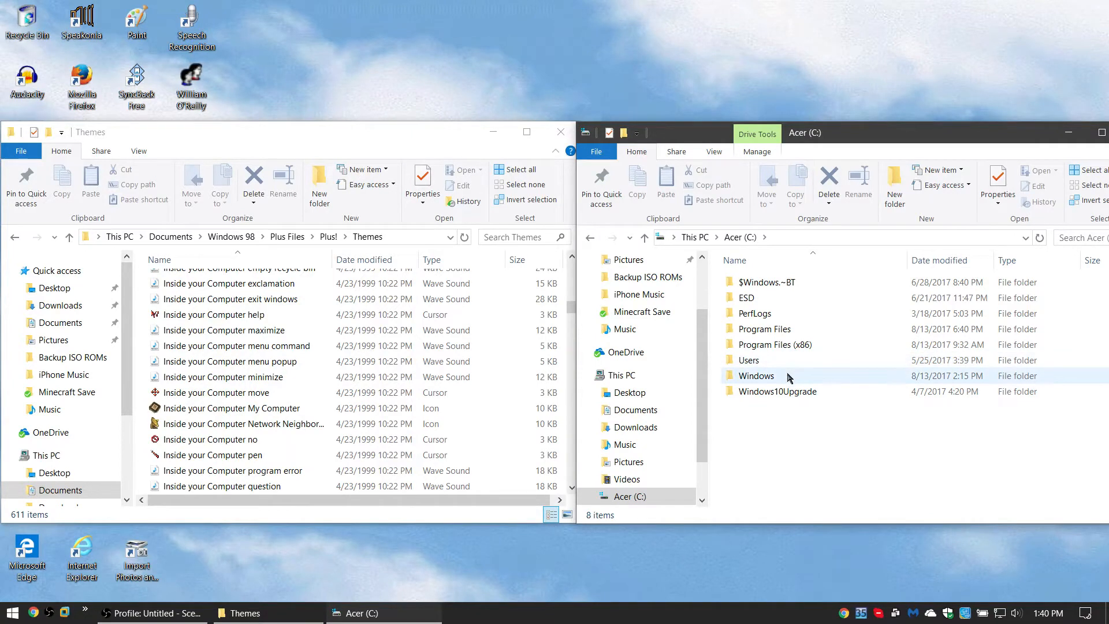
pyautogui.doubleClick(757, 375)
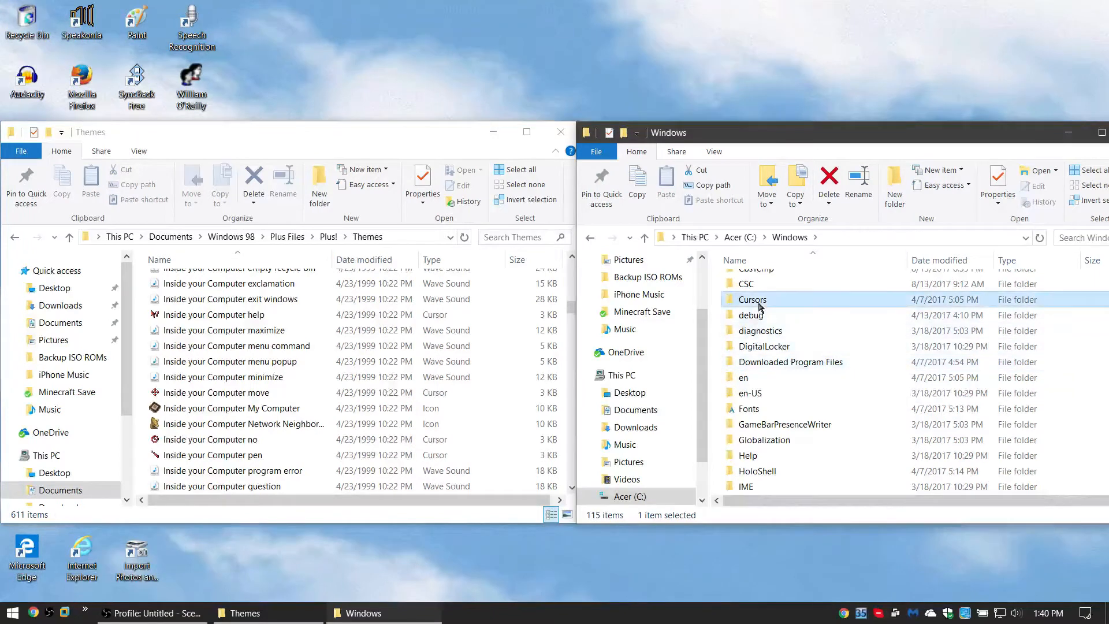
pyautogui.doubleClick(751, 299)
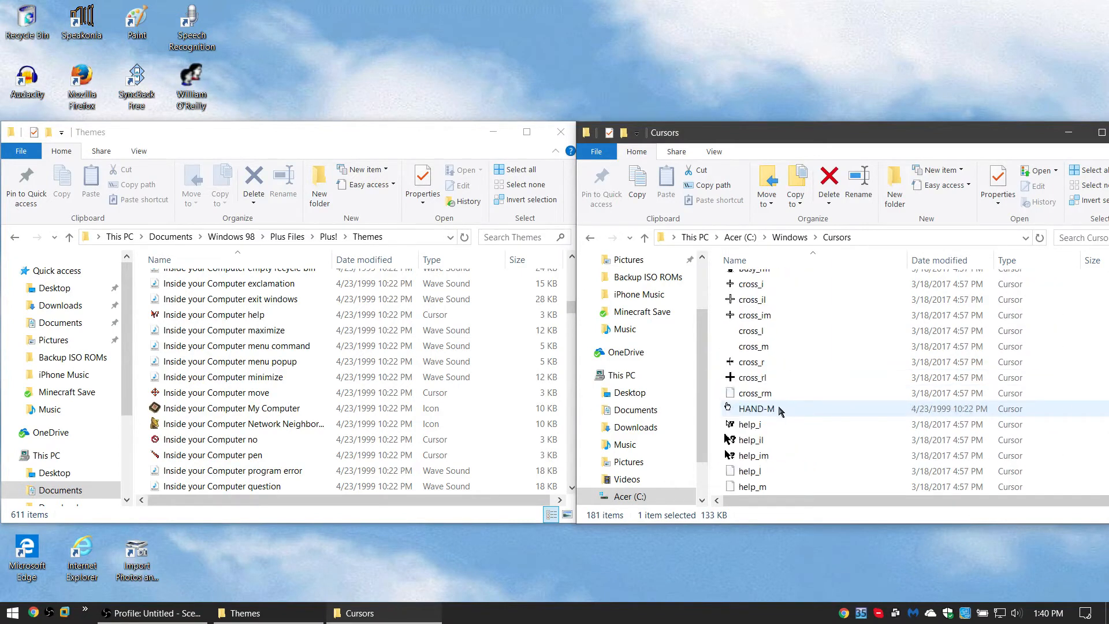
# Scroll the Cursors folder down to the wi_ Windows 98 cursor files, then bring up Control Panel.
pyautogui.scroll(-3)
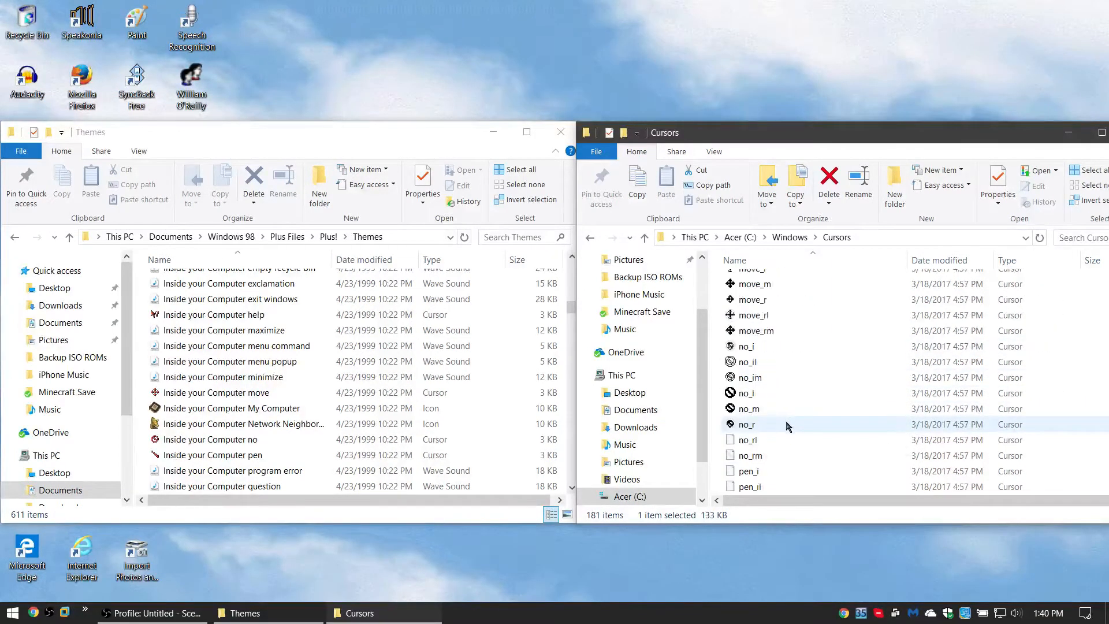
pyautogui.scroll(-3)
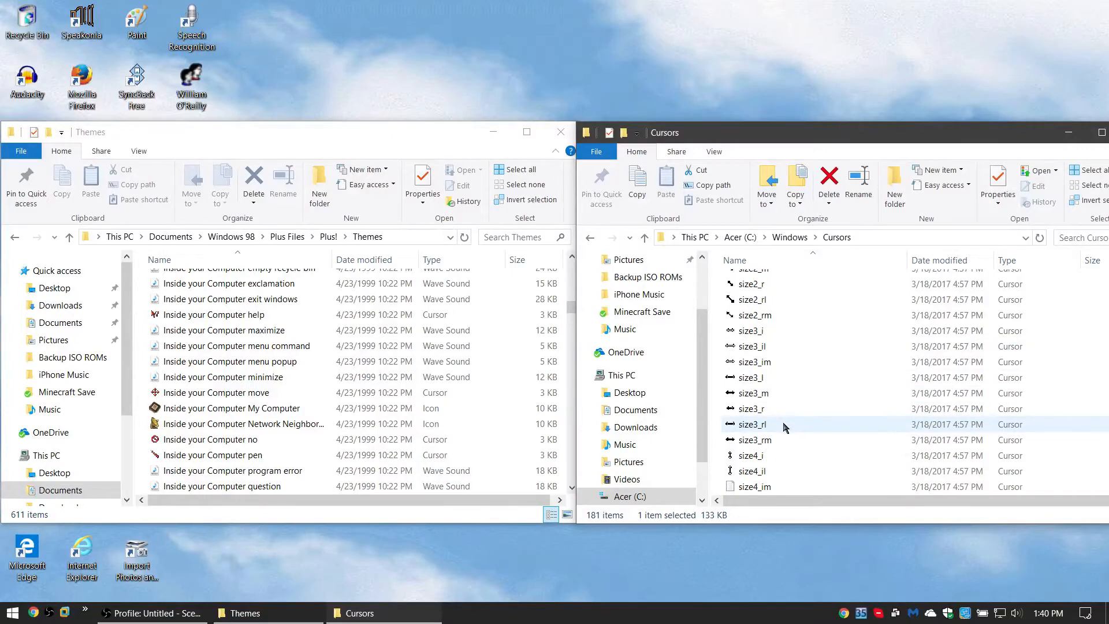
pyautogui.scroll(-3)
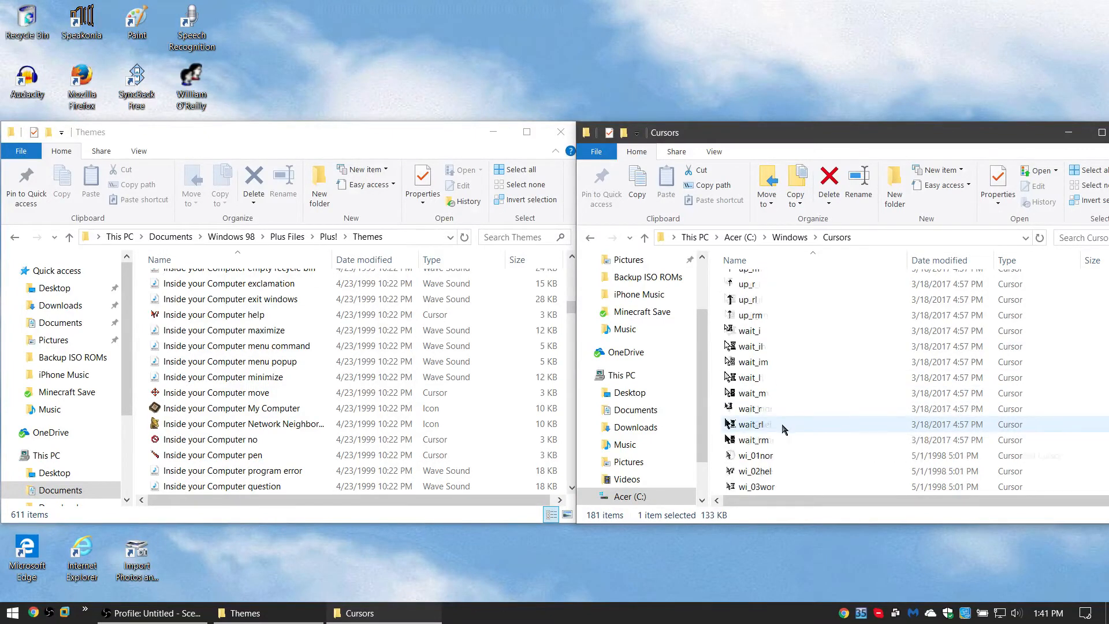
pyautogui.scroll(-3)
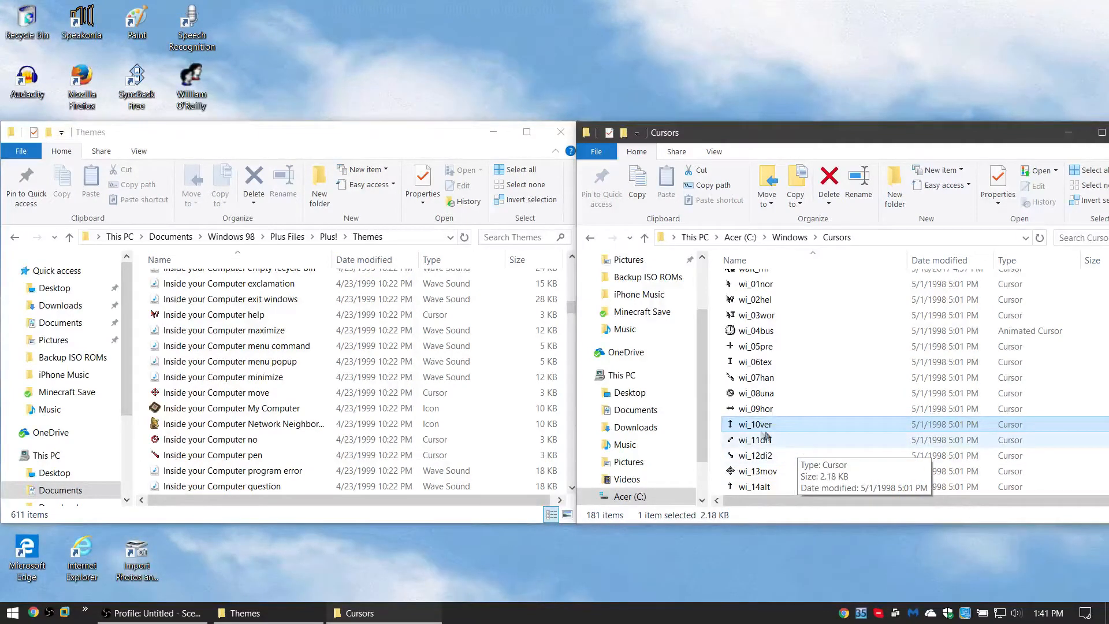
pyautogui.moveTo(748, 471)
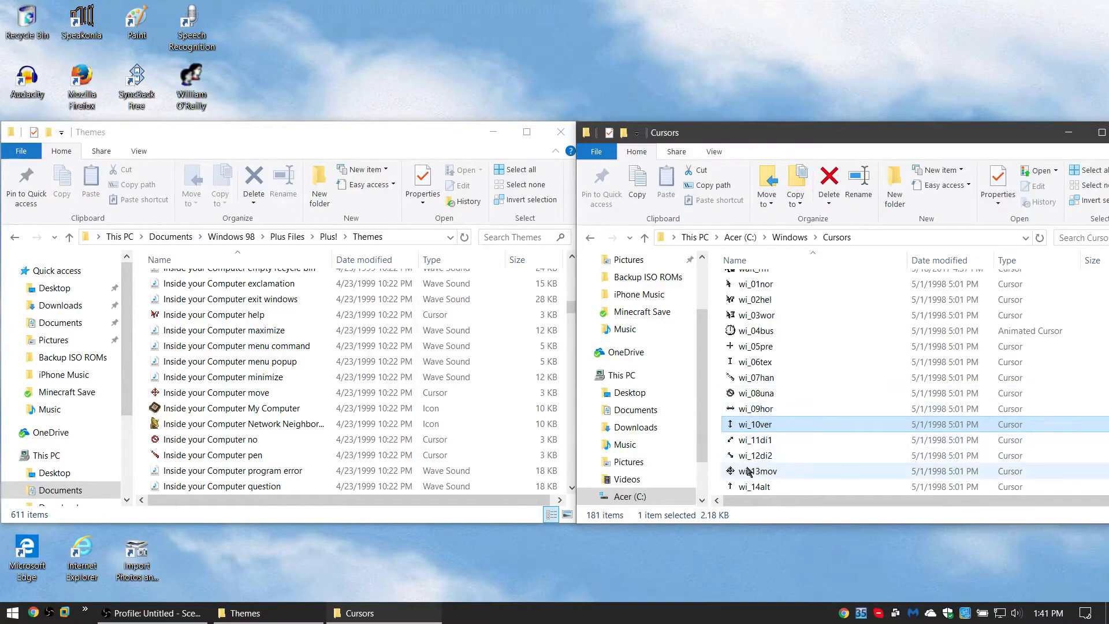
pyautogui.click(12, 612)
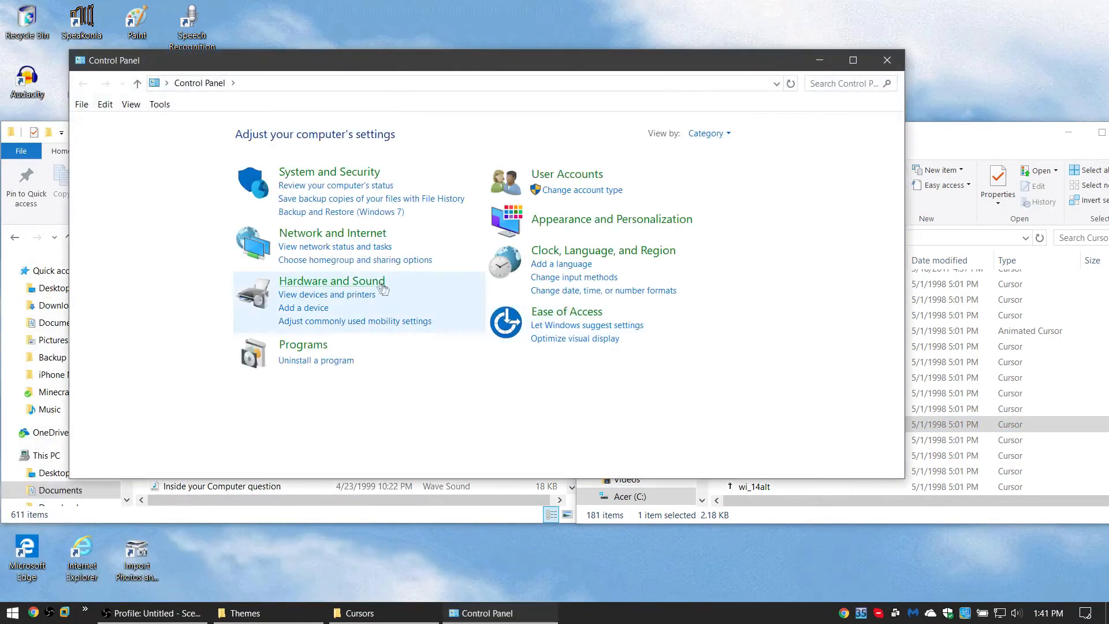
# Go through Hardware and Sound to Mouse Properties and show the Pointers list with scheme None.
pyautogui.click(331, 281)
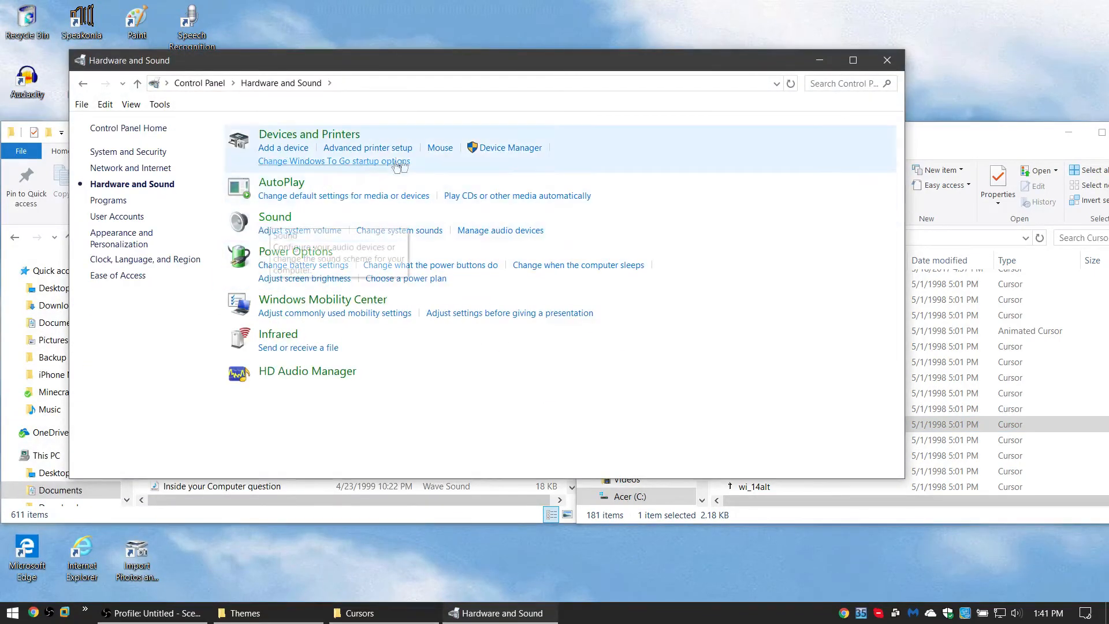
pyautogui.click(439, 147)
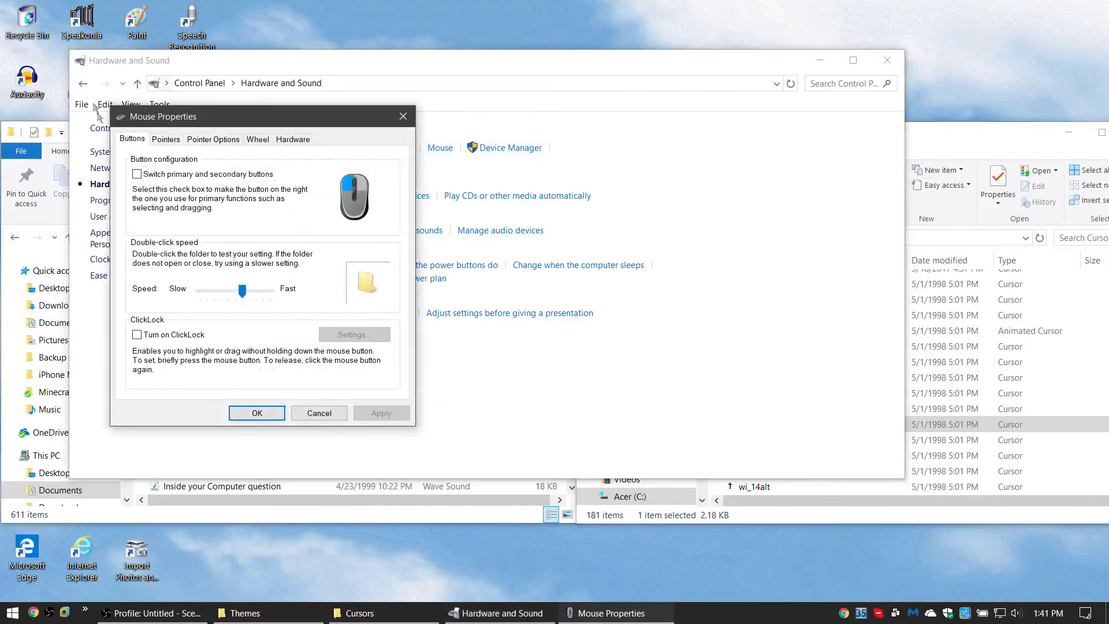
pyautogui.click(165, 139)
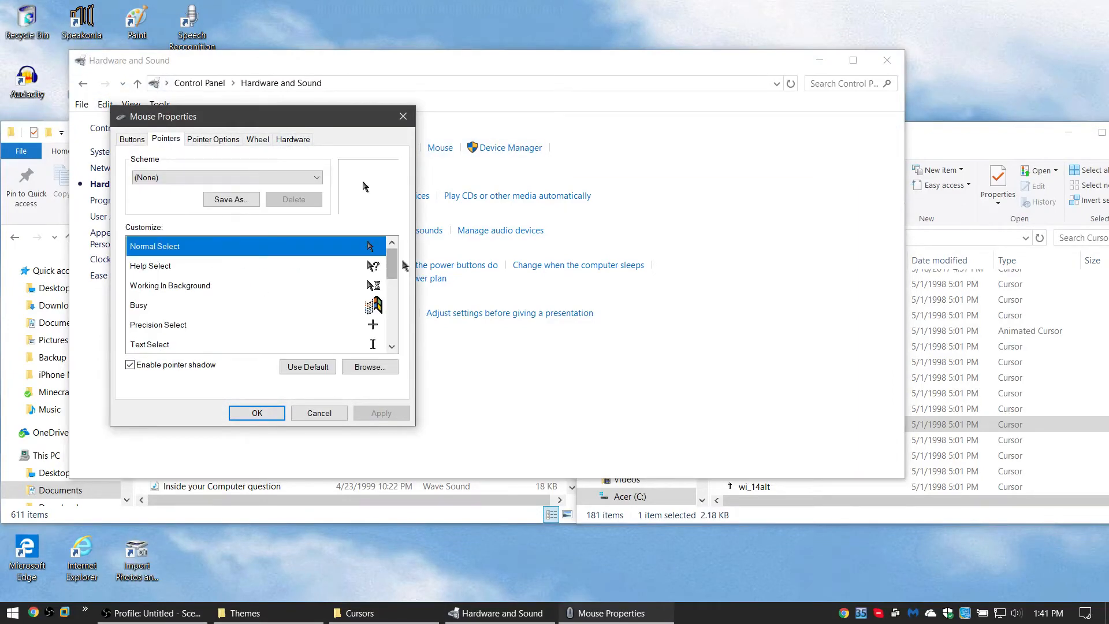